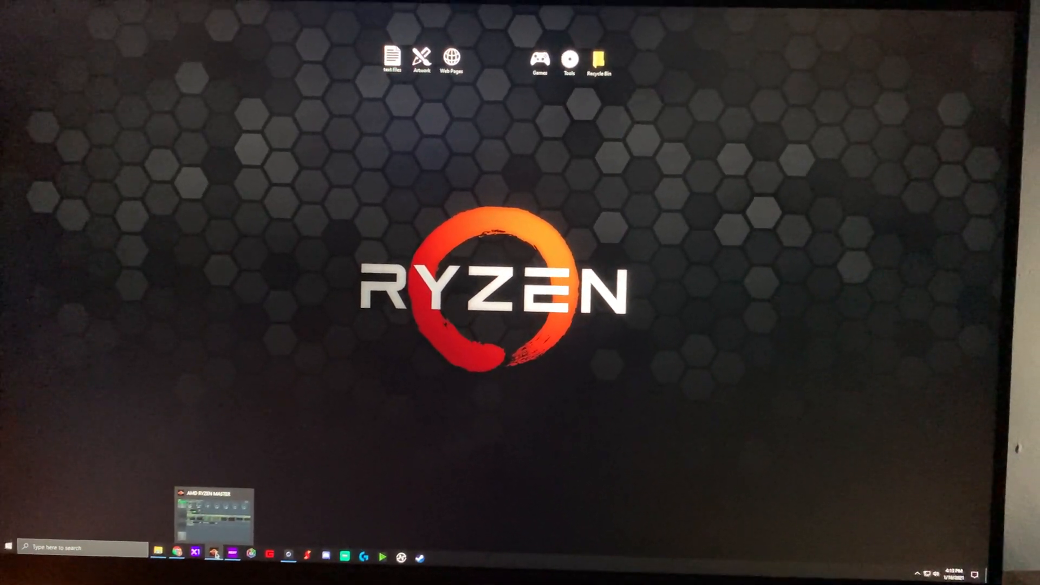
Restore the Ryzen Master window showing the live 4400x12 profile readings on Home.
click(213, 501)
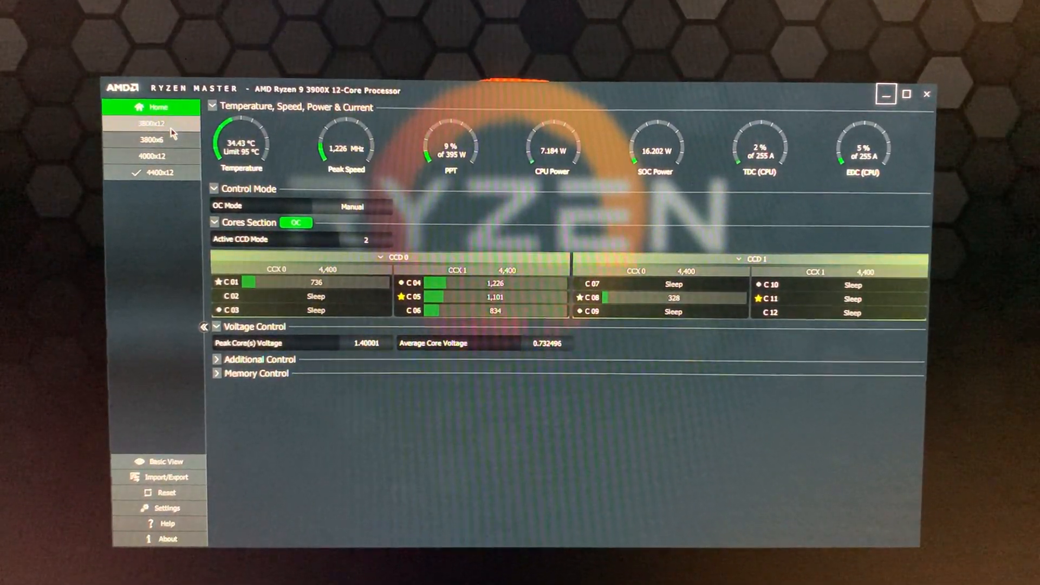
Review the 4000x12, Home, 3800x12 and 4400x12 profiles, ending on 4400x12 at 4,400 MHz and 1.4 V.
click(150, 140)
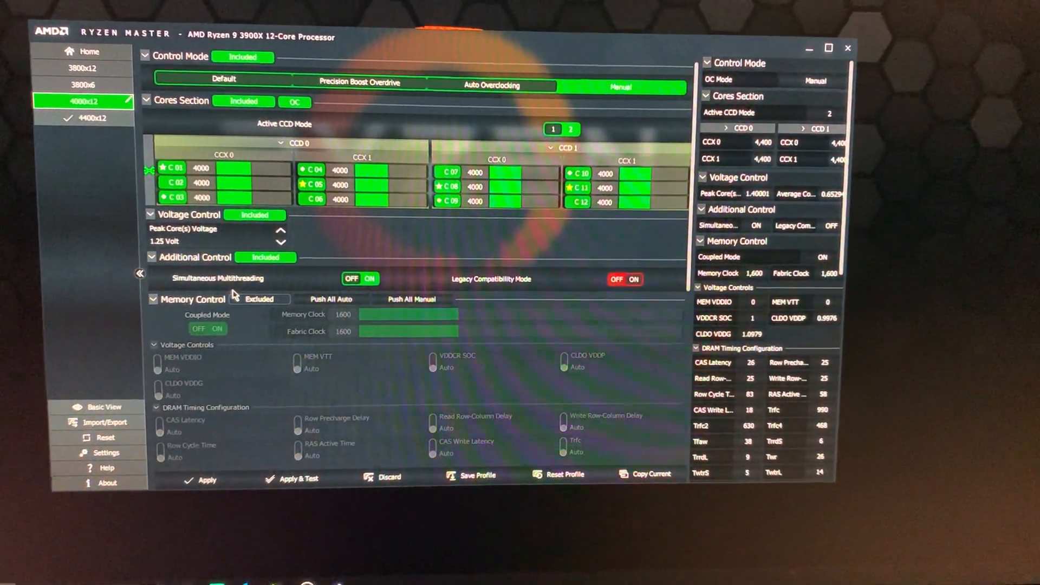
click(89, 51)
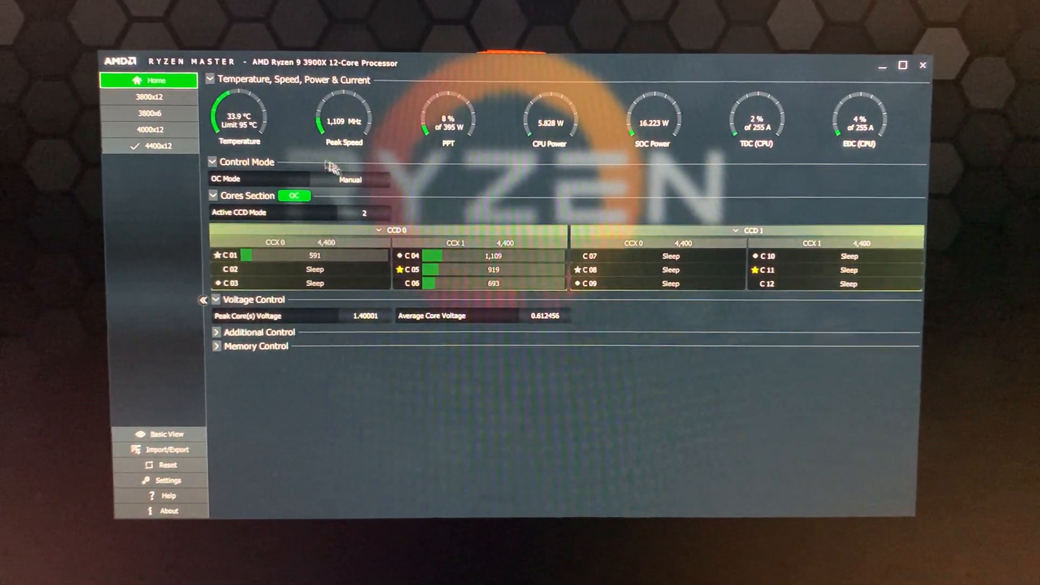
click(150, 87)
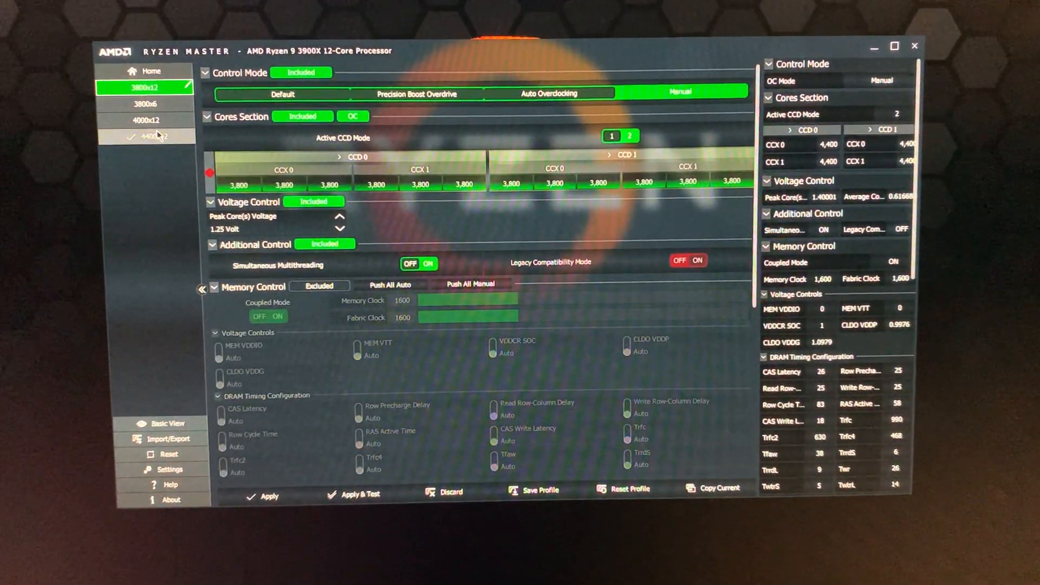
click(147, 136)
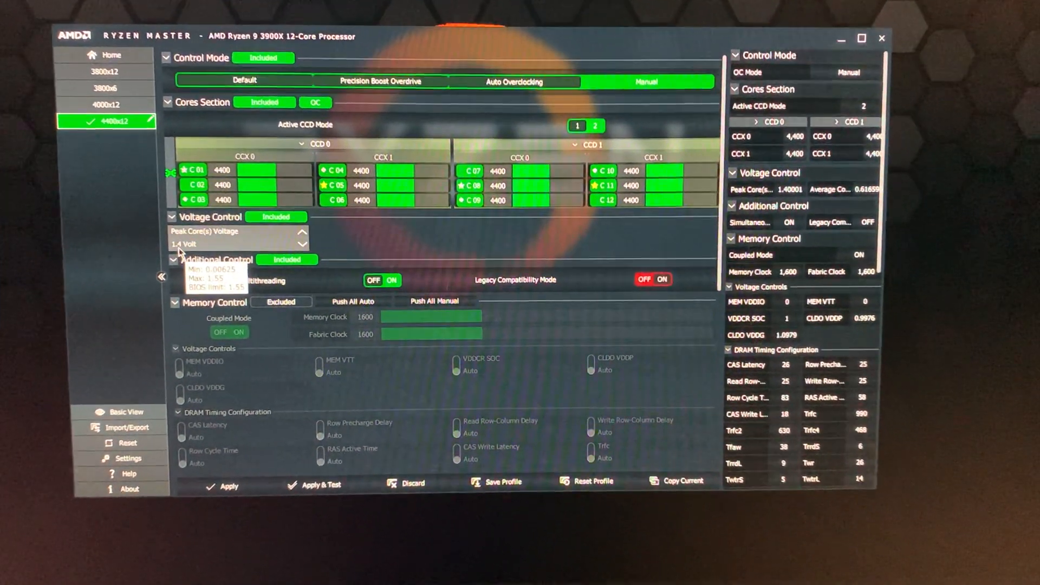
click(104, 77)
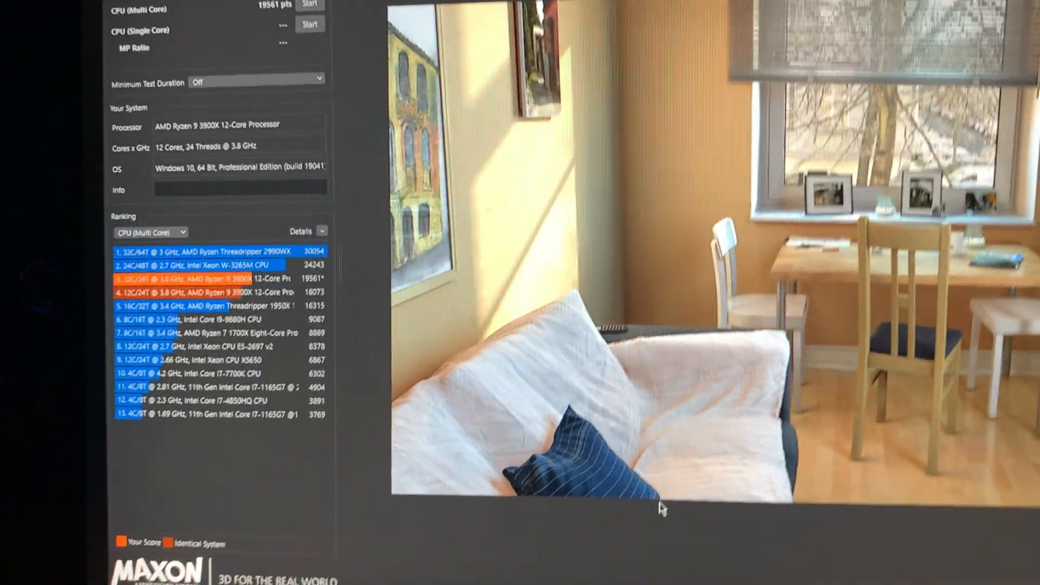
Review the 19561-point multi-core score and CPU ranking list in Cinebench R23.
scroll(down, 3)
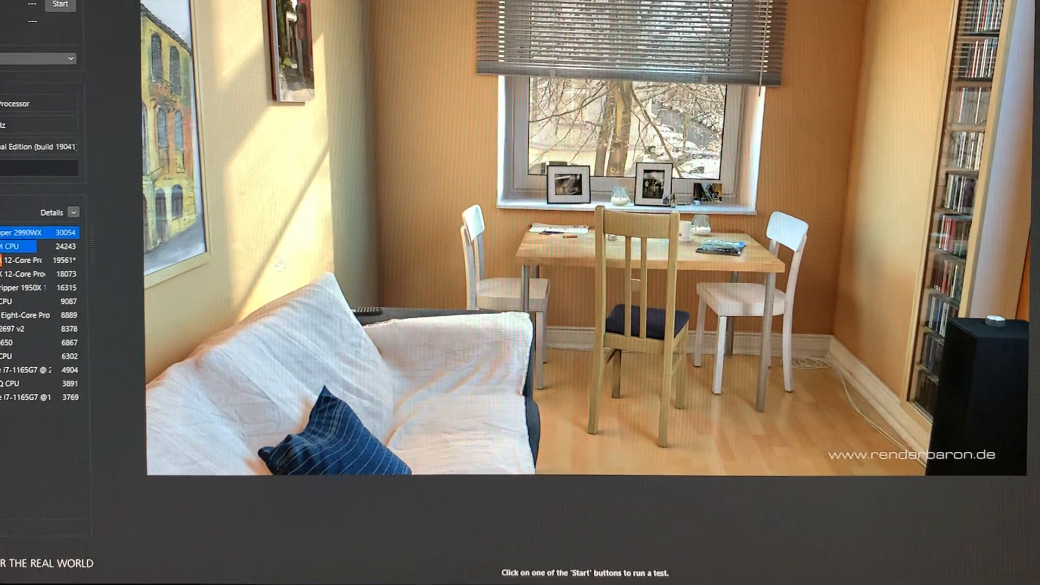
click(59, 4)
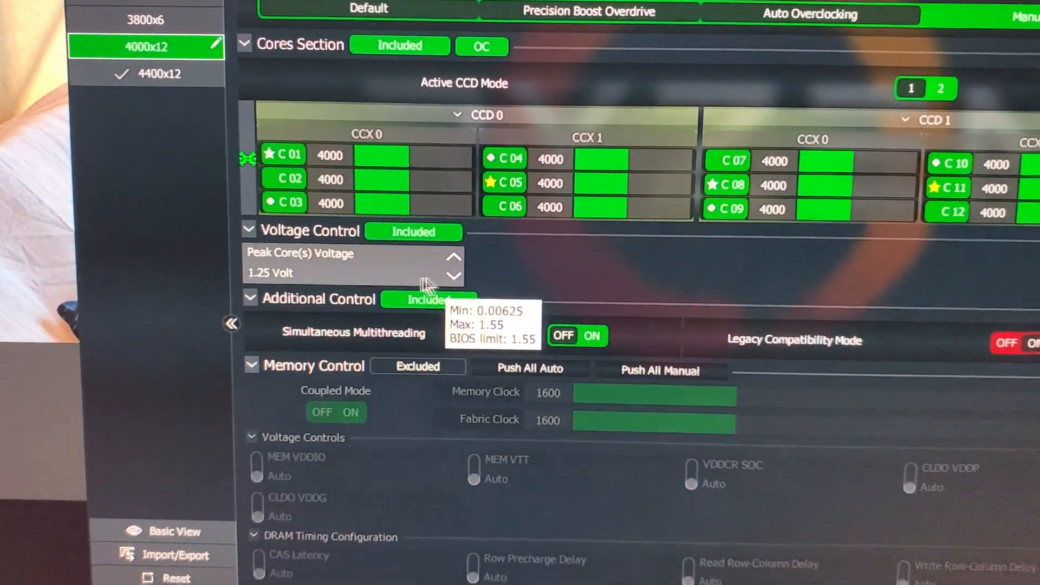
Scroll the 4000x12 profile to reach the core frequency and 1.25 V peak voltage fields.
scroll(down, 3)
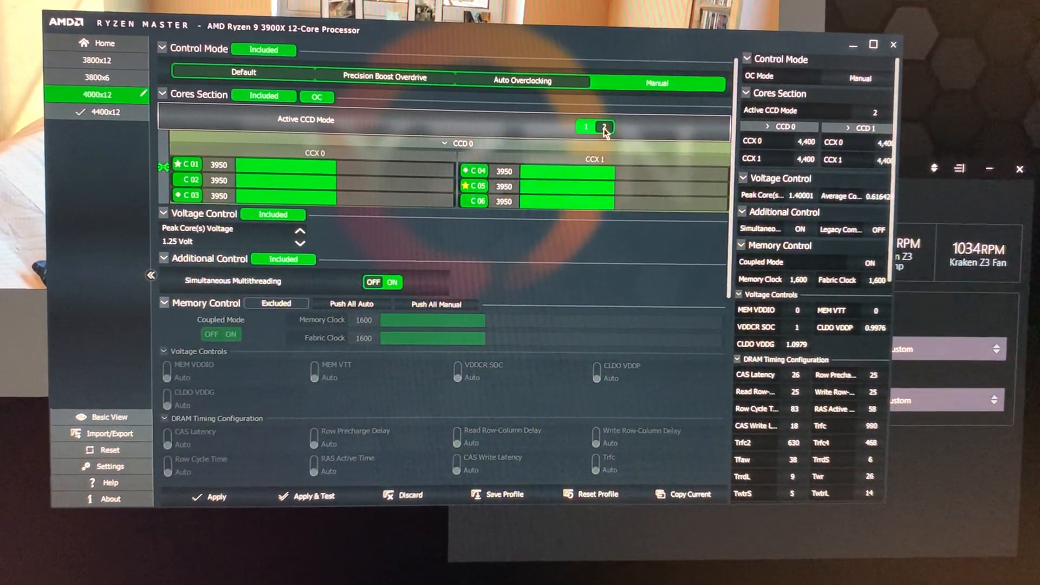
Select CCD mode 2 to show the second core complex at 3950 MHz and 1.25 V.
click(604, 127)
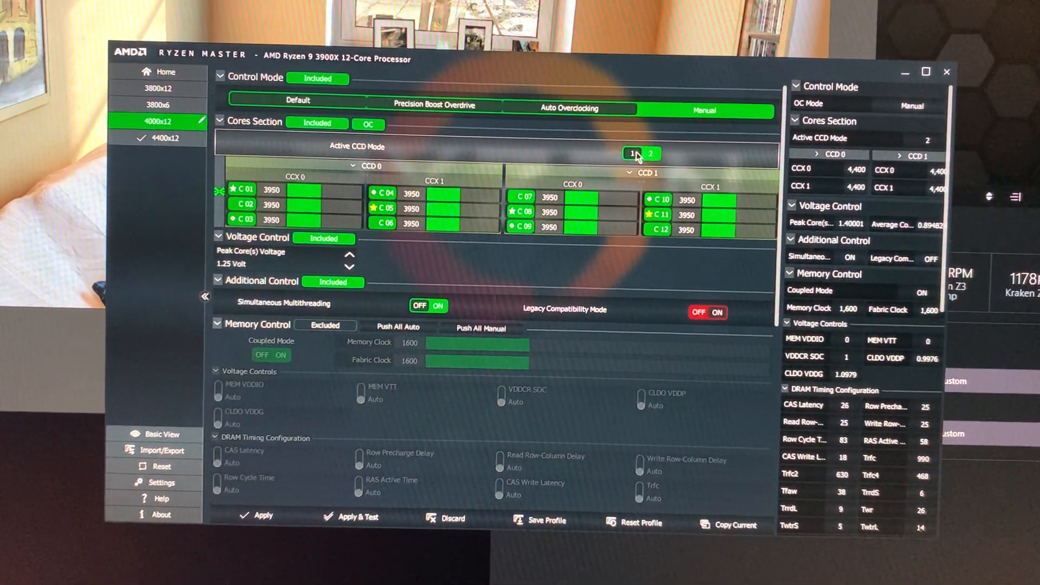
Keep Active CCD Mode at 2 so CCD 0 and CCD 1 both show twelve 3950 MHz cores.
click(631, 152)
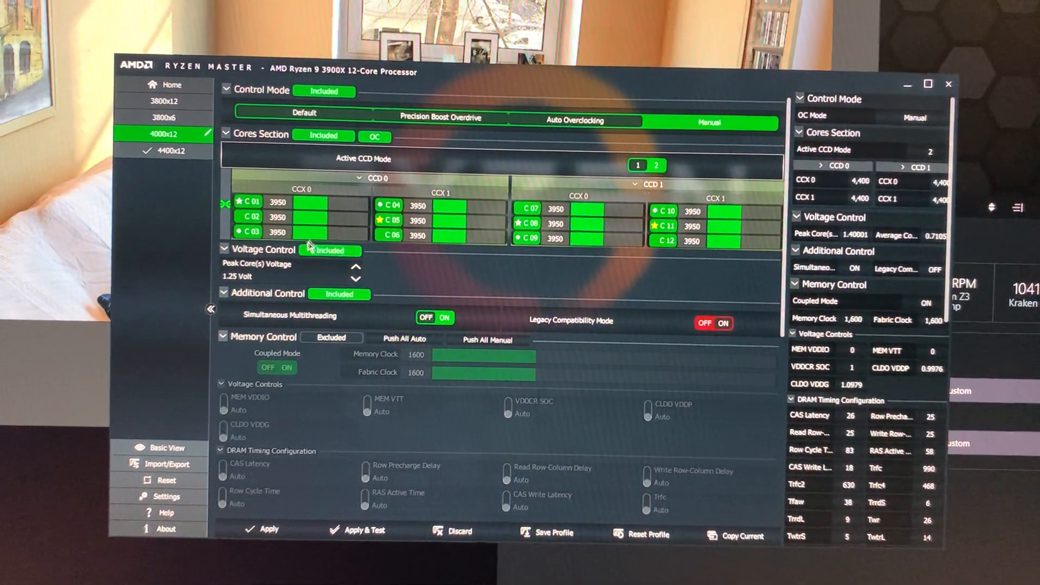
Enter 4450 MHz for all twelve cores and apply the new frequencies.
click(297, 233)
text(4450)
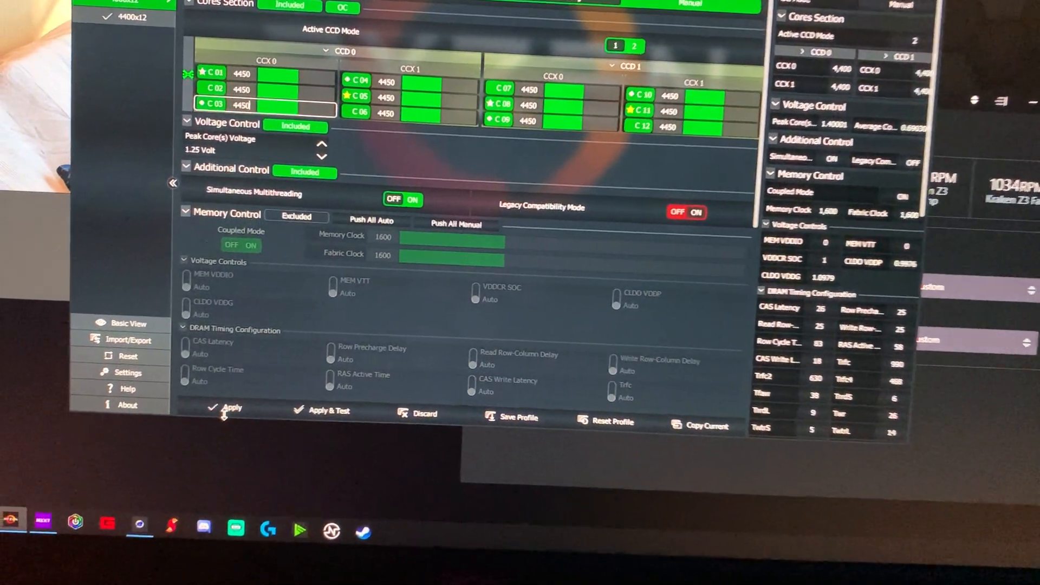
click(231, 409)
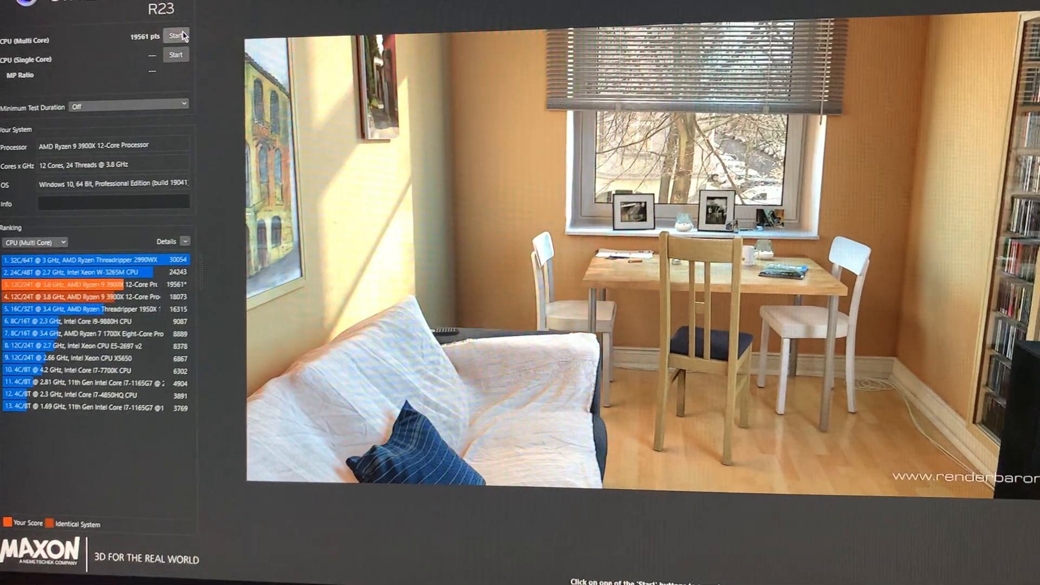
Start the Cinebench R23 multi-core run with the 4450 MHz settings applied.
click(176, 35)
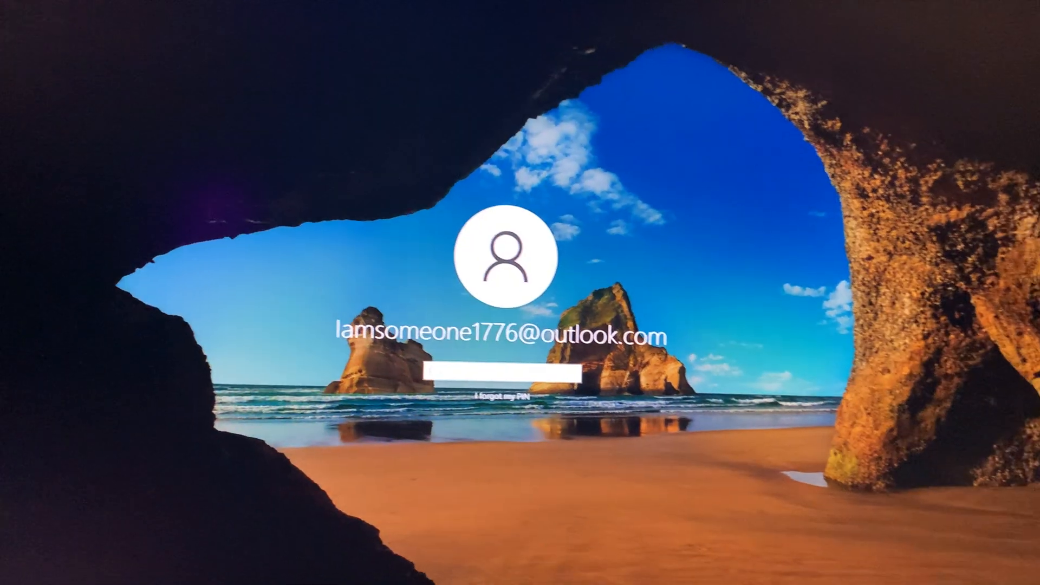
Begin signing back in to Windows at the PIN sign-in screen.
key(Return)
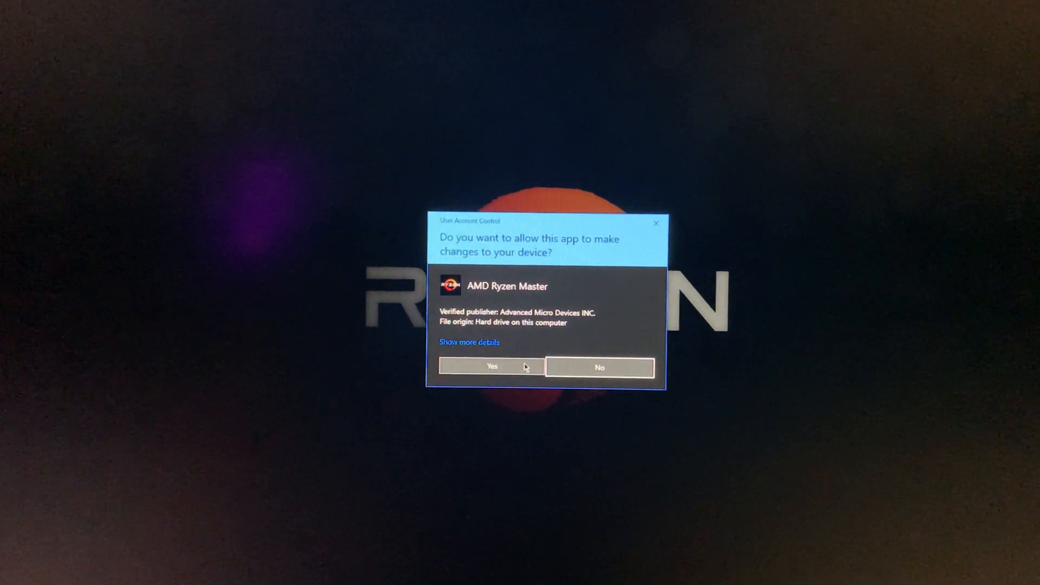
click(491, 366)
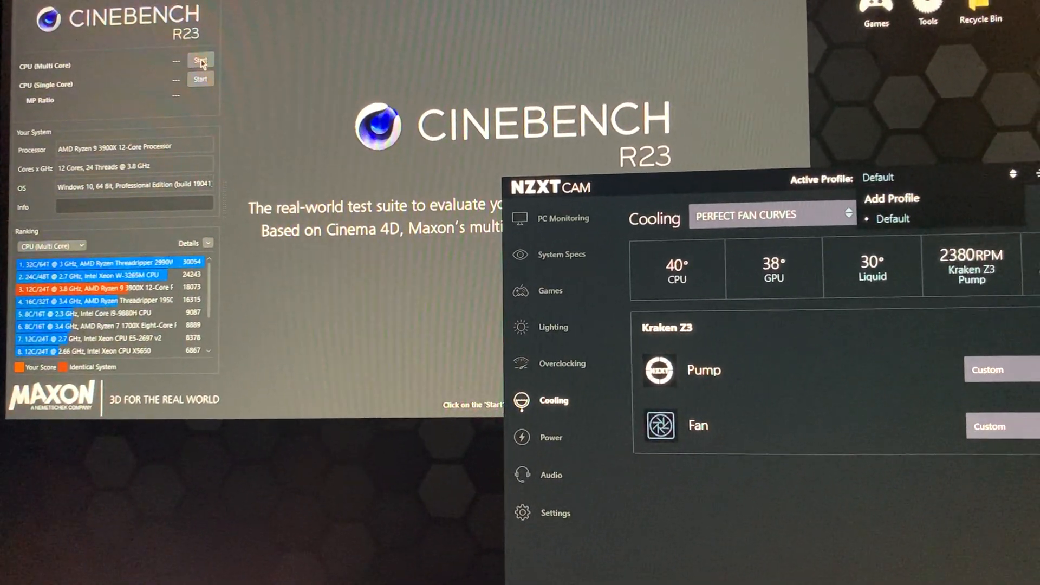
Bring Cinebench R23 forward for the 10-minute Test Throttling duration setting.
click(199, 60)
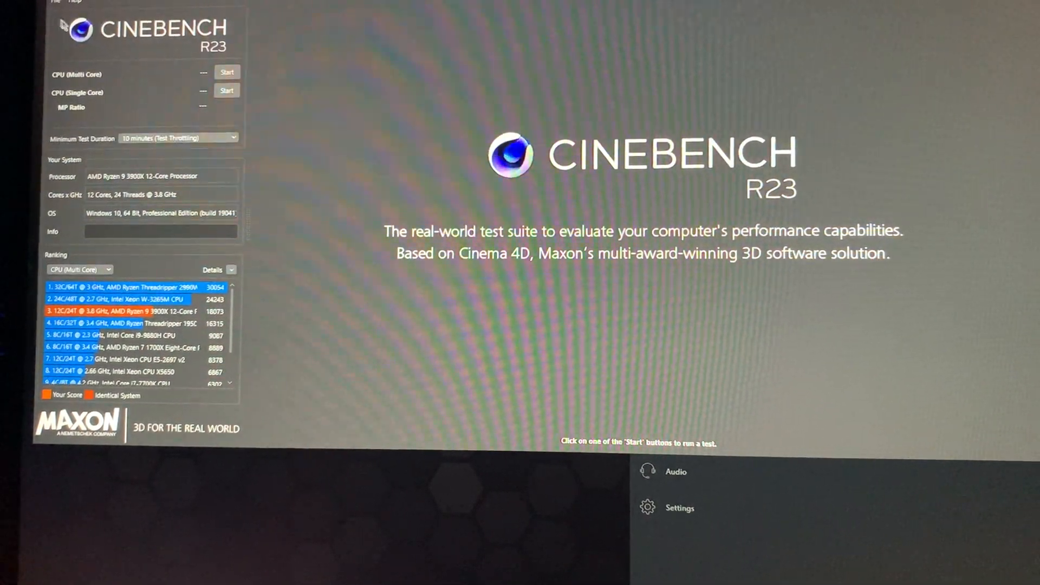
click(176, 136)
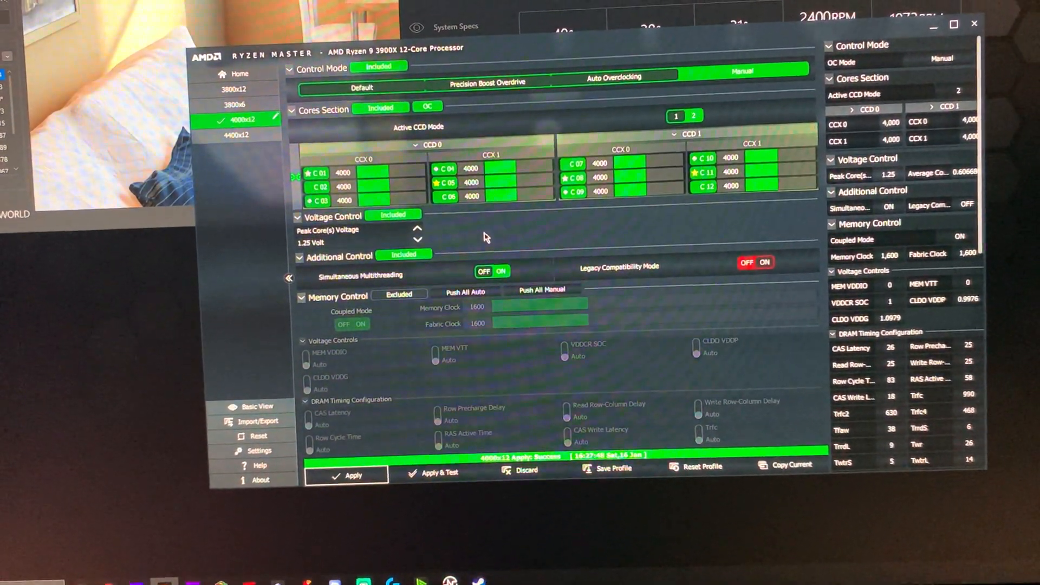
Scroll to NZXT CAM's cooling overview showing the Kraken Z3 pump and fan on custom curves.
scroll(down, 3)
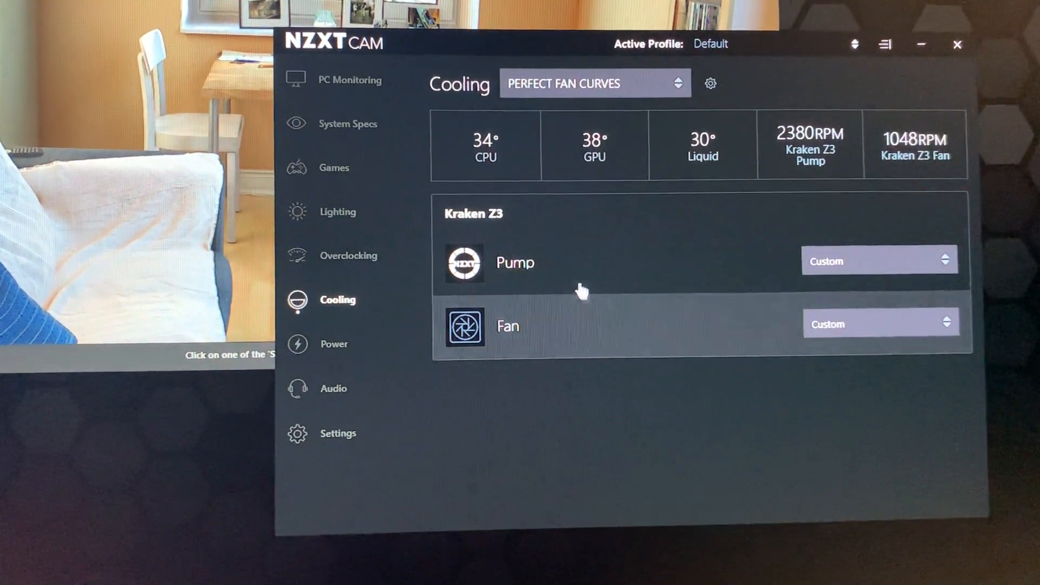
Expand the Kraken Z3 pump curve, then the fan's CPU-based curve: about 45% to 40°, 100% by 65°.
click(515, 263)
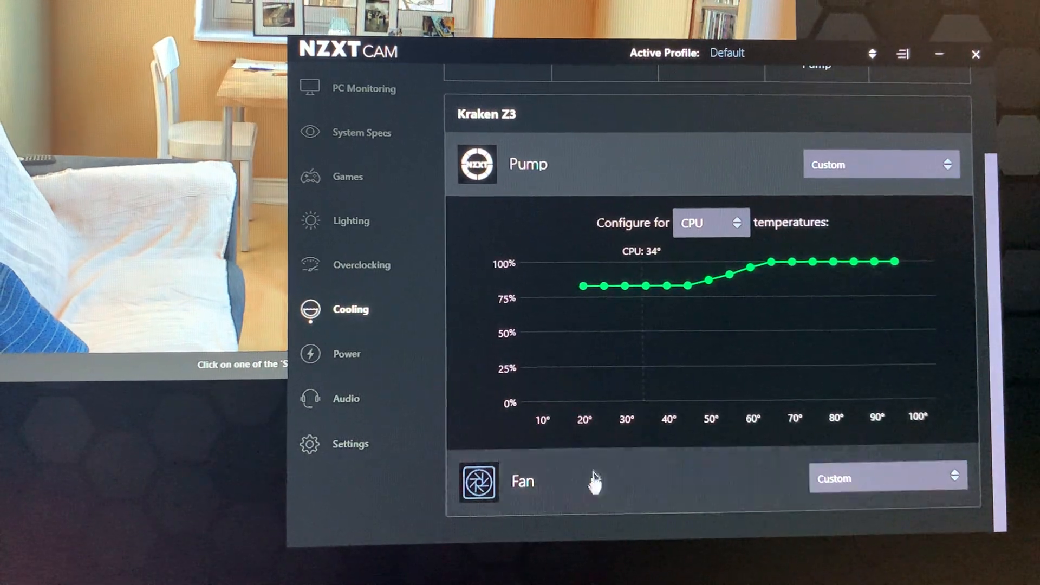
scroll(down, 3)
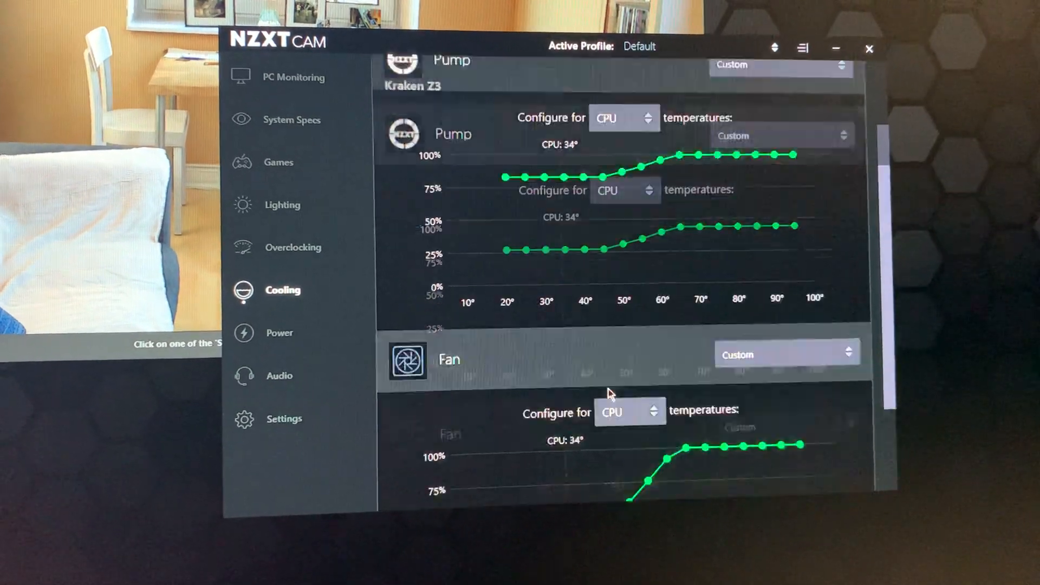
scroll(down, 3)
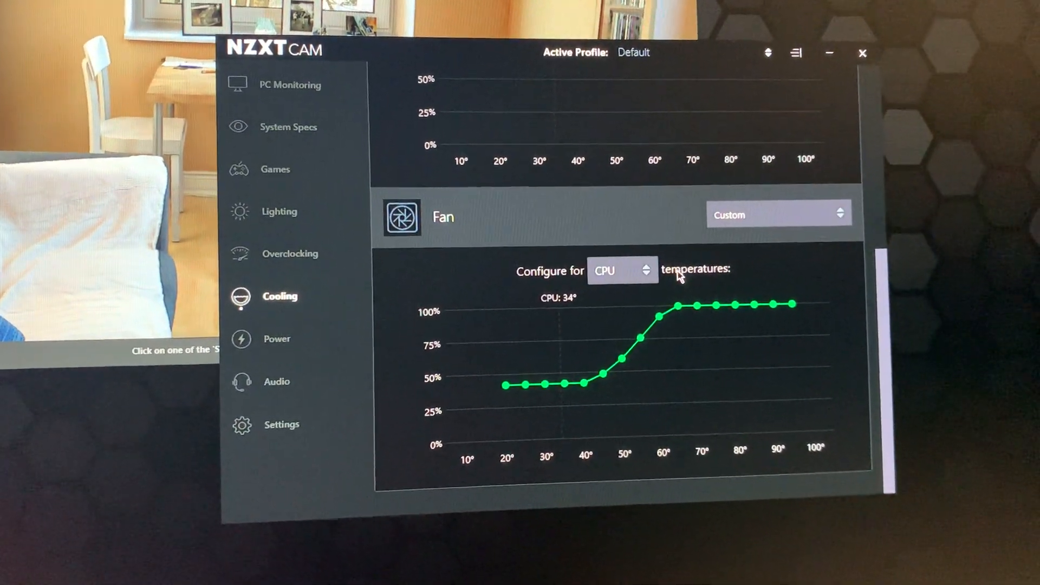